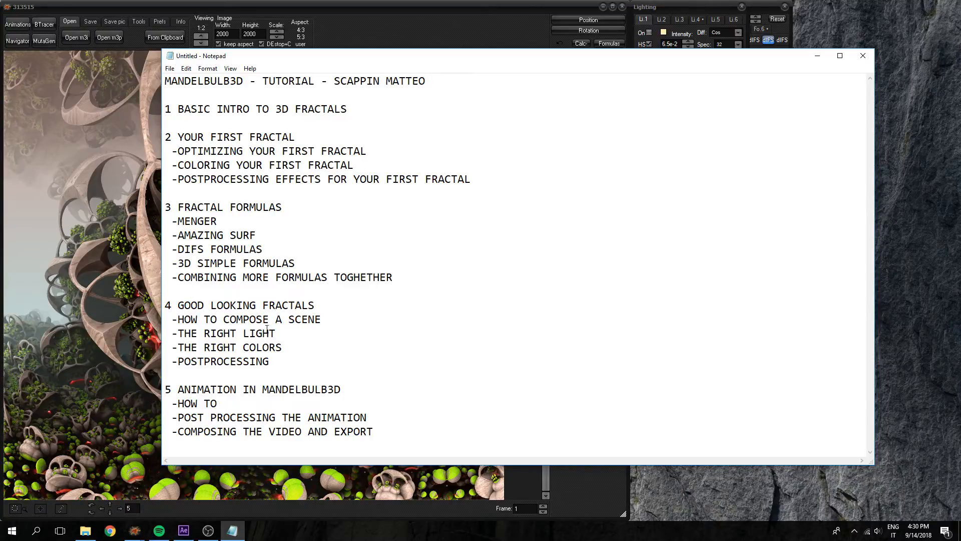
mouse_move(225, 296)
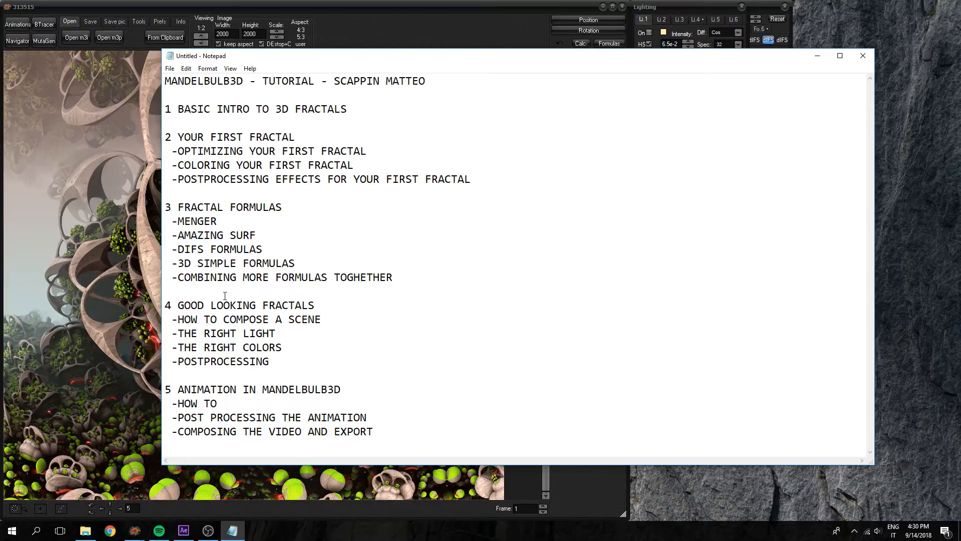
Highlight the section 5 animation topics in the outline, then clear the highlight
left_click_drag(166, 388, 372, 431)
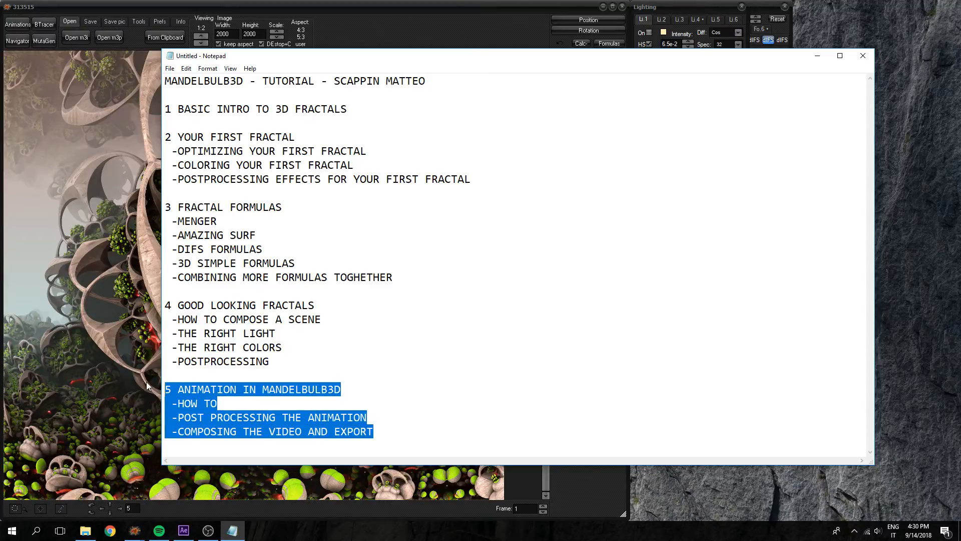
left_click(172, 110)
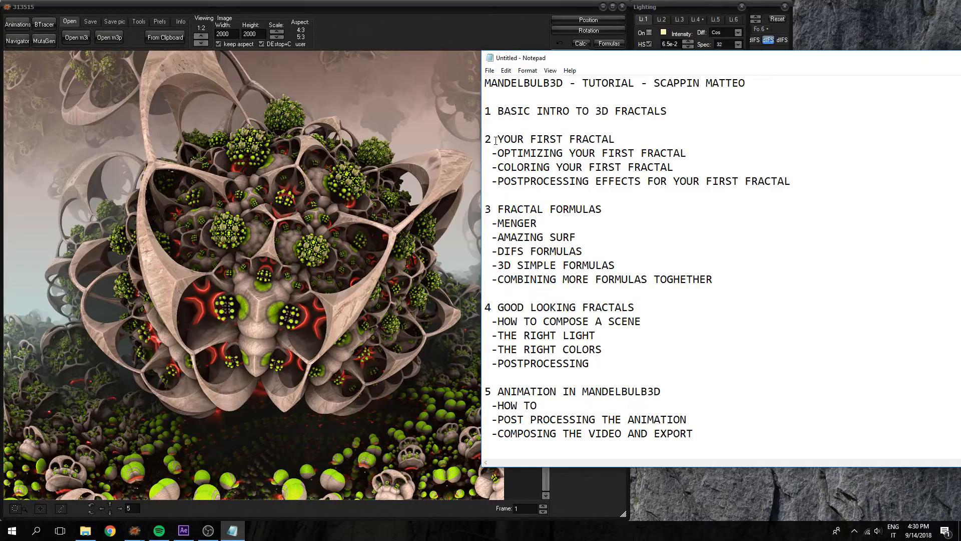
left_click_drag(498, 138, 613, 138)
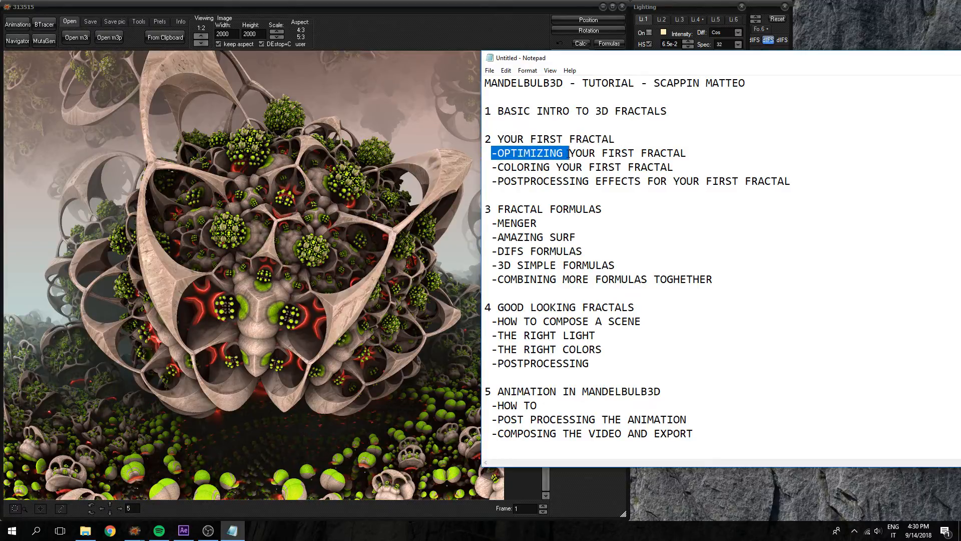
left_click(566, 153)
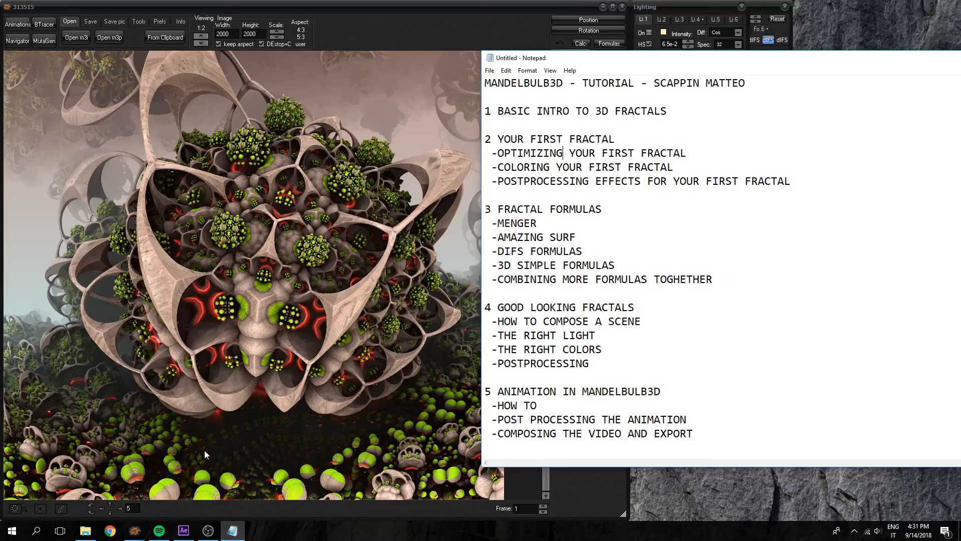
mouse_move(455, 194)
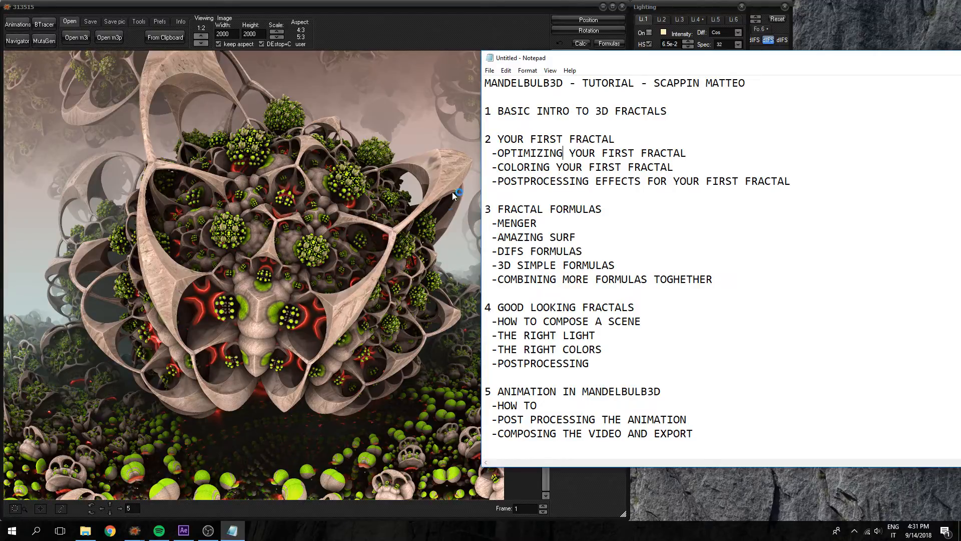
mouse_move(247, 167)
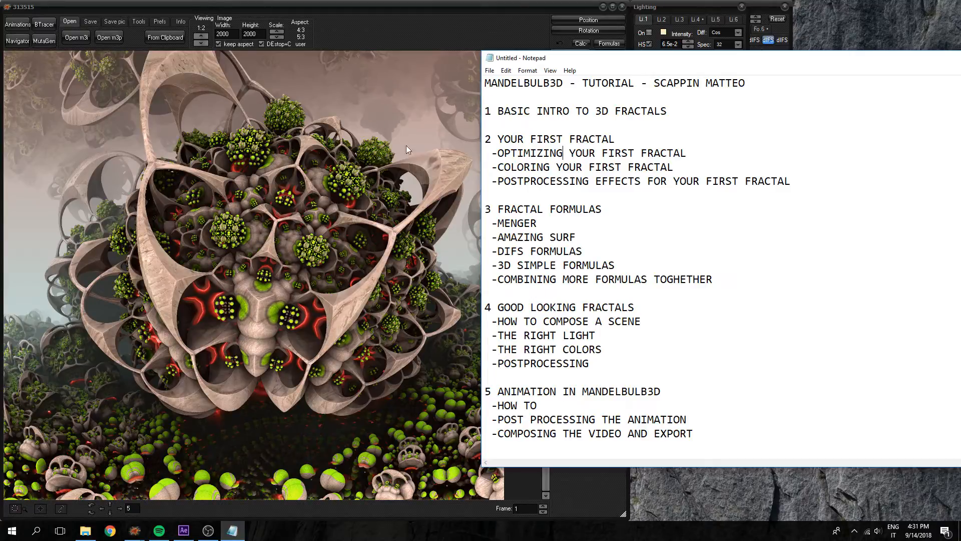
mouse_move(454, 170)
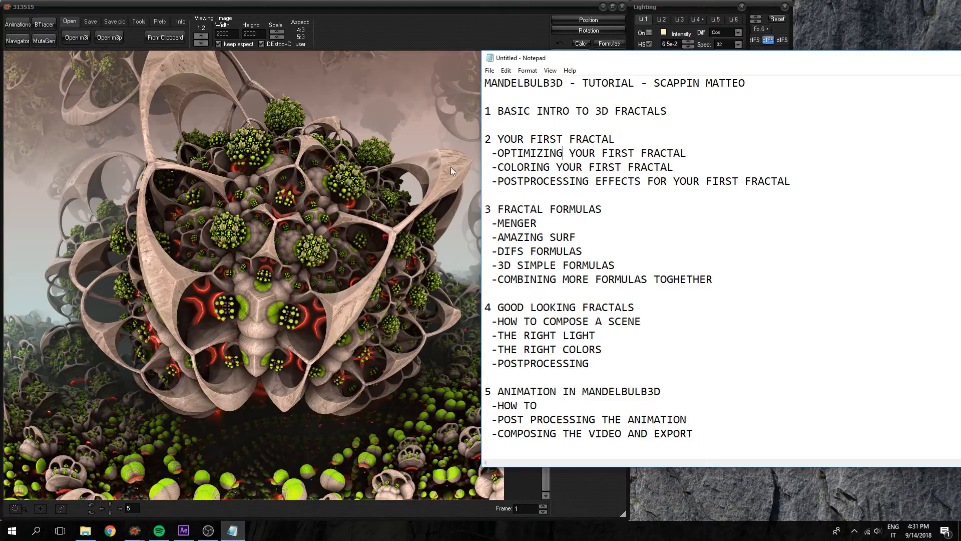
double_click(531, 181)
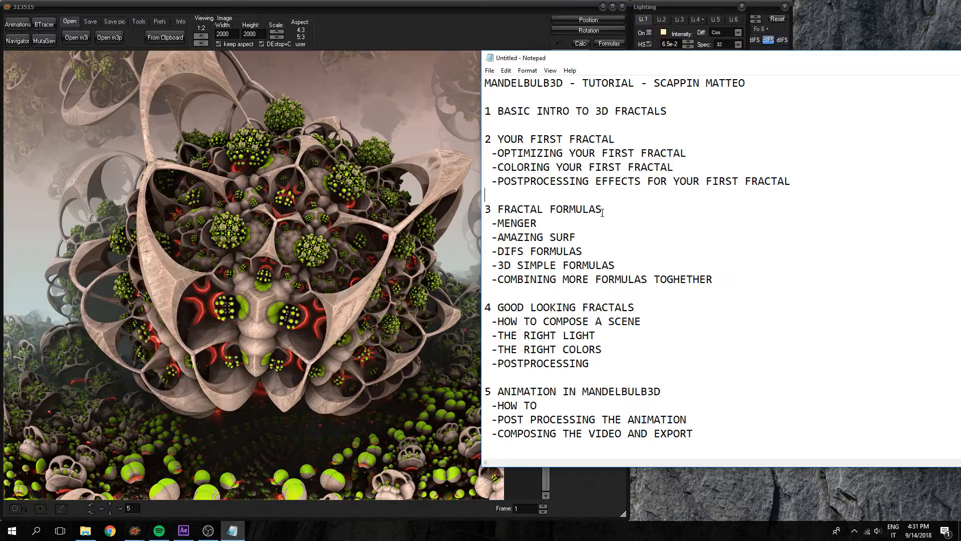
mouse_move(550, 219)
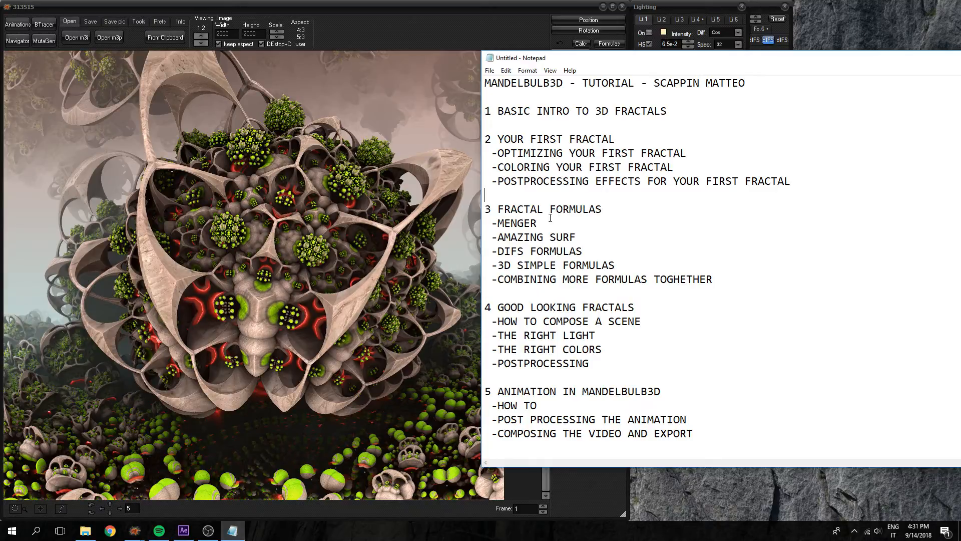
mouse_move(541, 223)
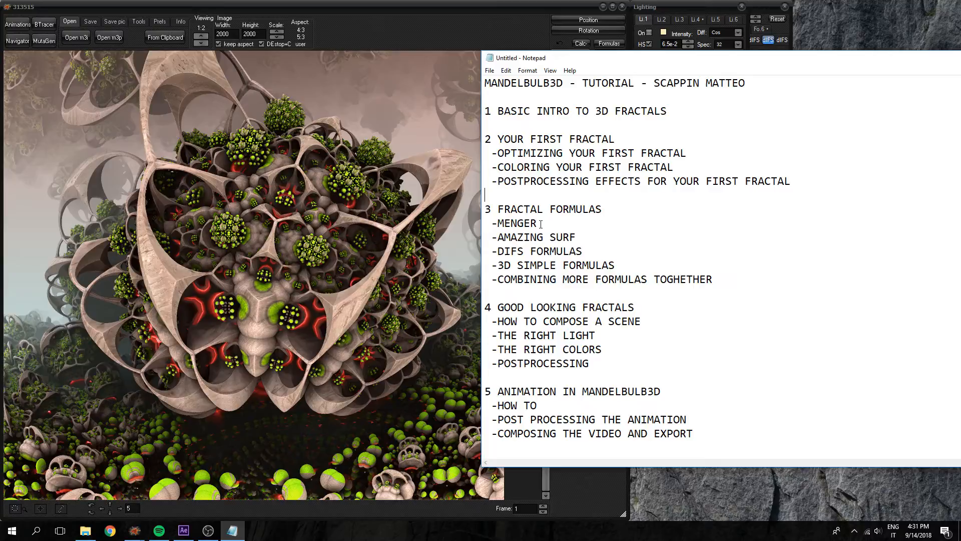
Point out the MENGER, DIFS FORMULAS and COMBINING MORE FORMULAS entries in section 3
left_click(537, 222)
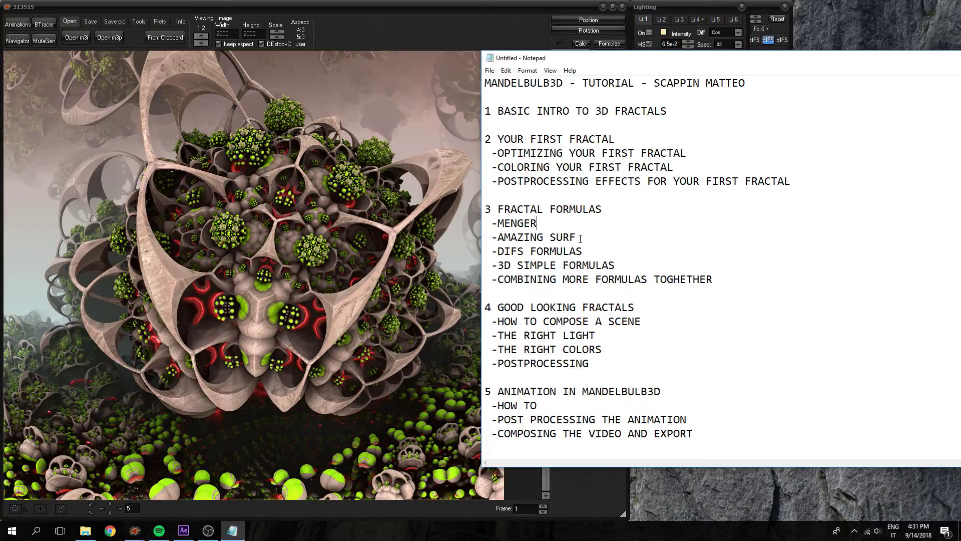
mouse_move(516, 251)
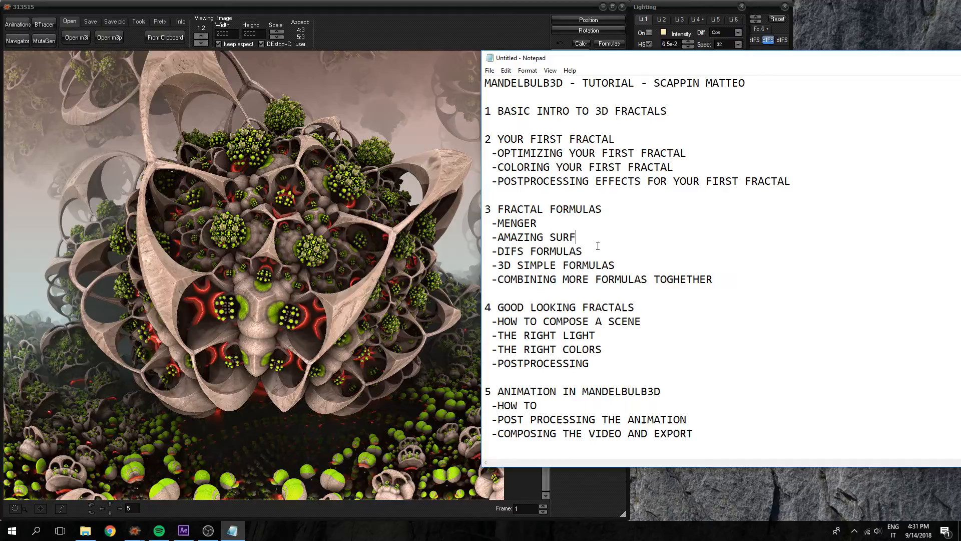
left_click_drag(505, 250, 583, 250)
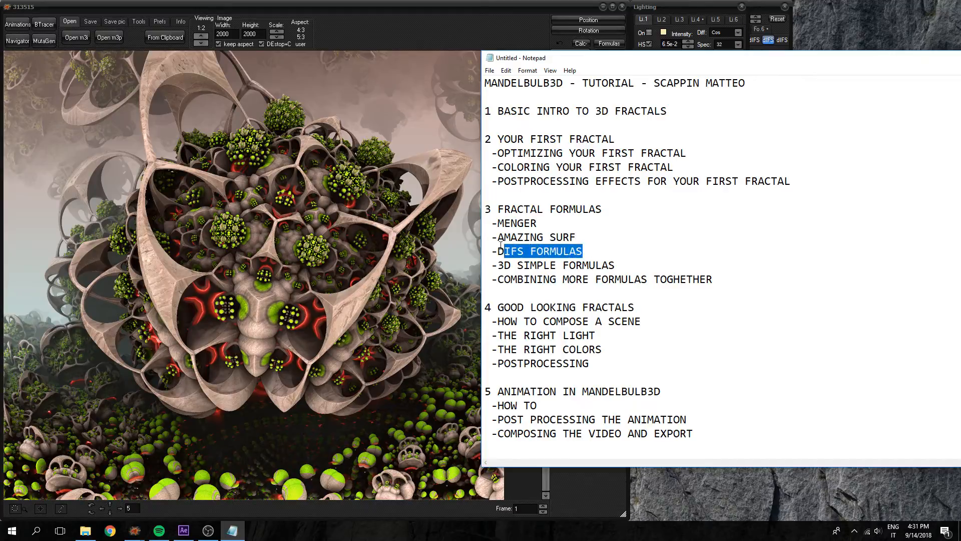
left_click(583, 251)
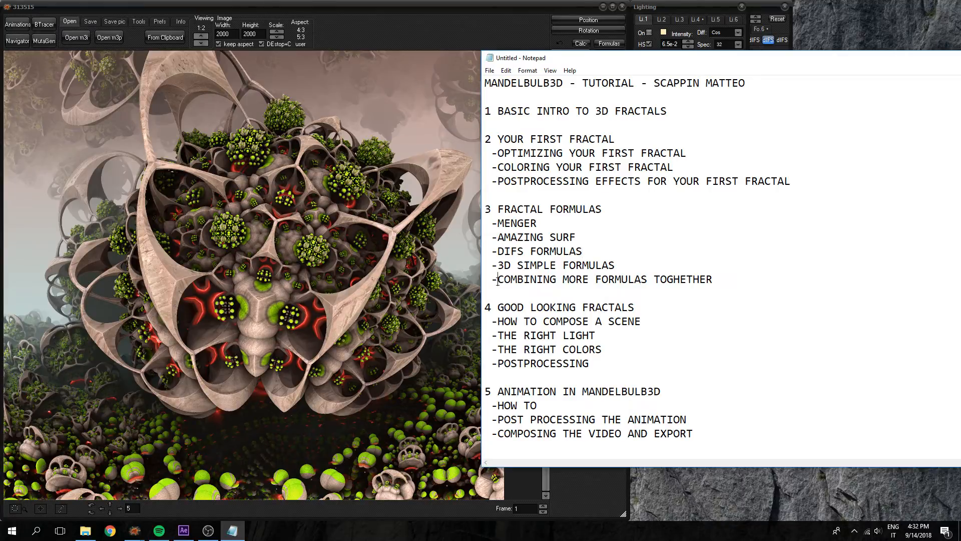
double_click(506, 278)
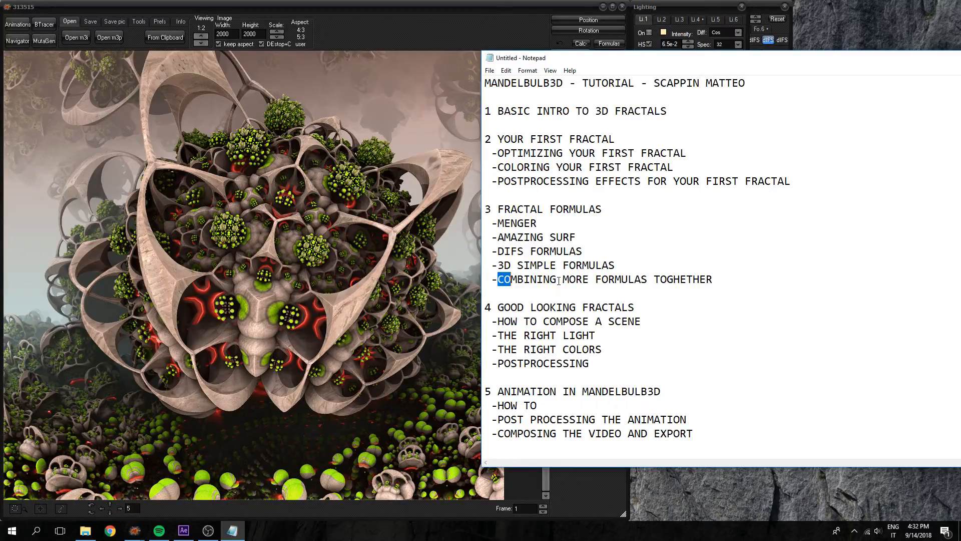
left_click(526, 278)
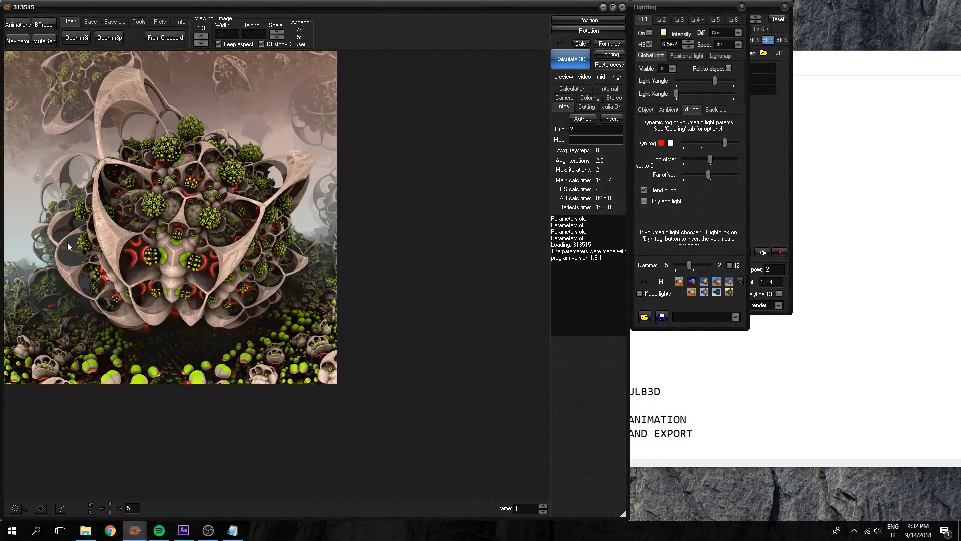
Bring the Notepad outline back in front of the Mandelbulb3D panels
left_click(233, 530)
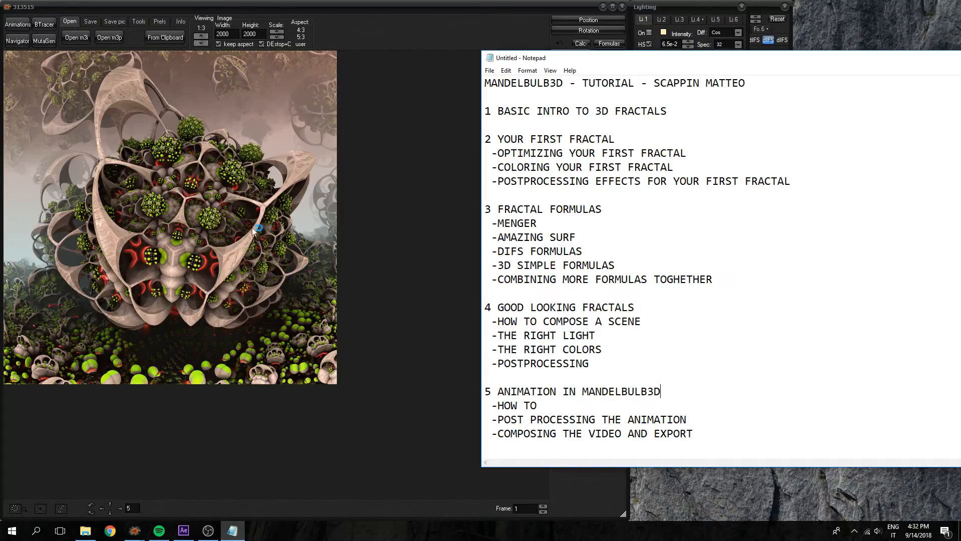
mouse_move(192, 219)
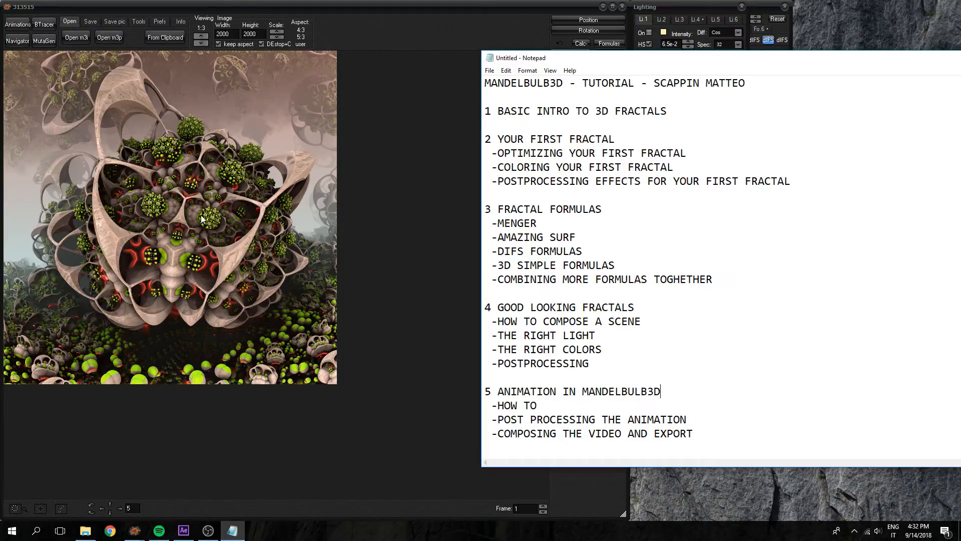
mouse_move(280, 222)
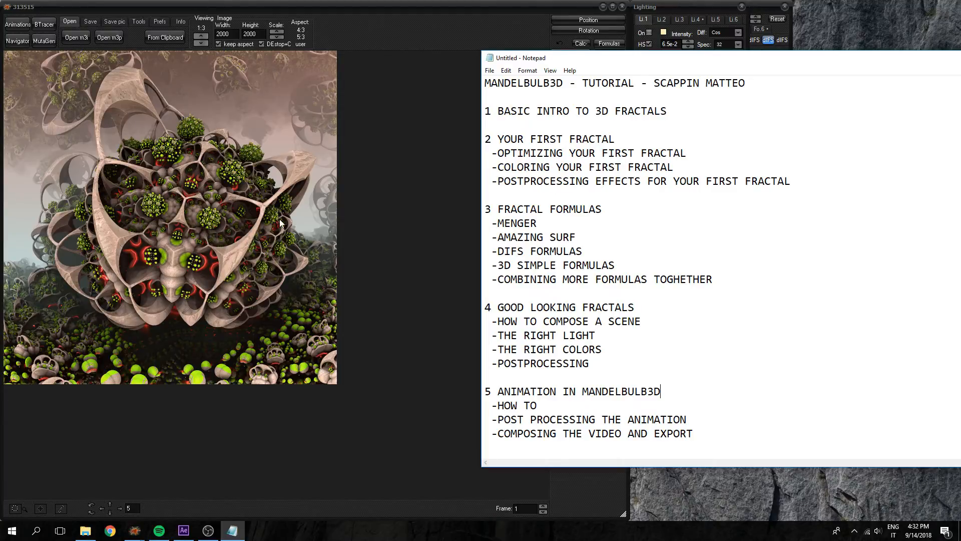
mouse_move(258, 230)
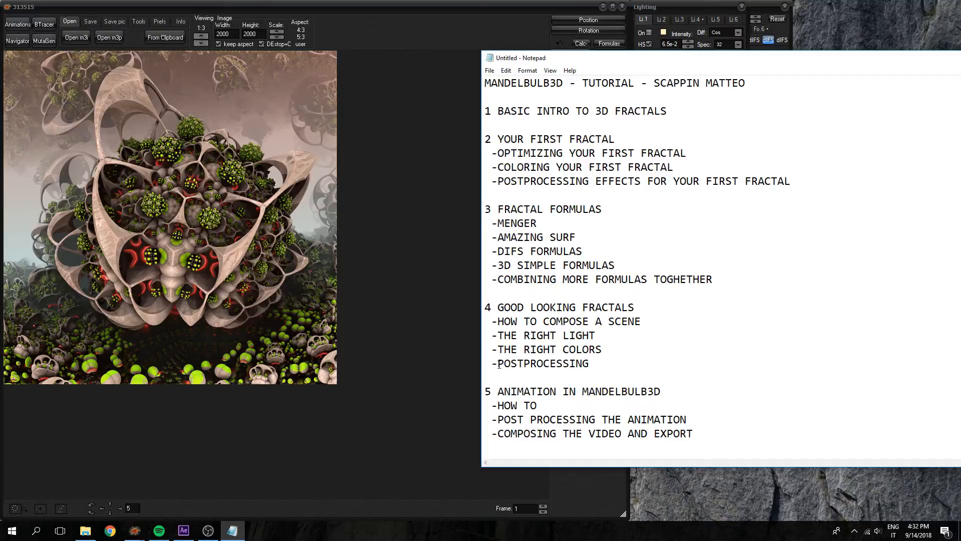
Show the Navigator preview of the fractal scene, then close it
left_click(595, 334)
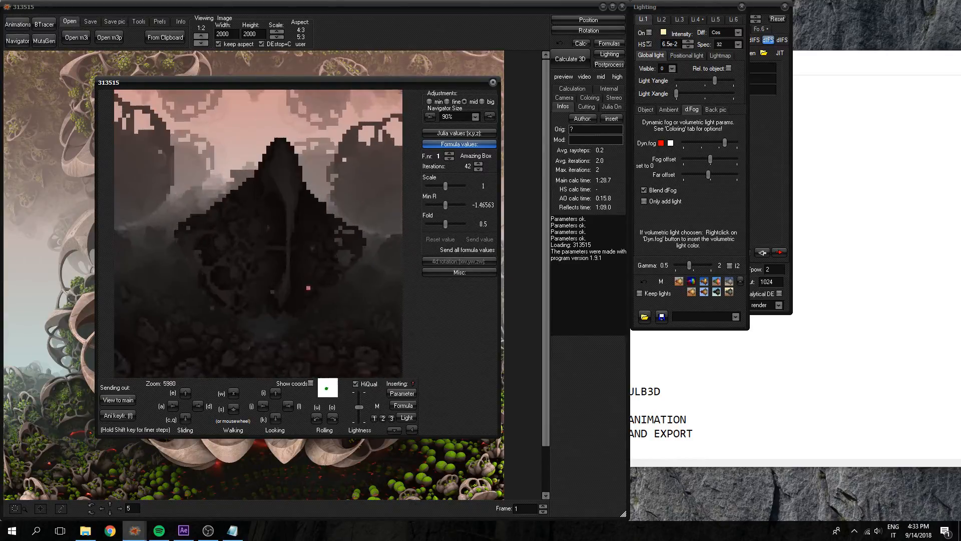
left_click(570, 58)
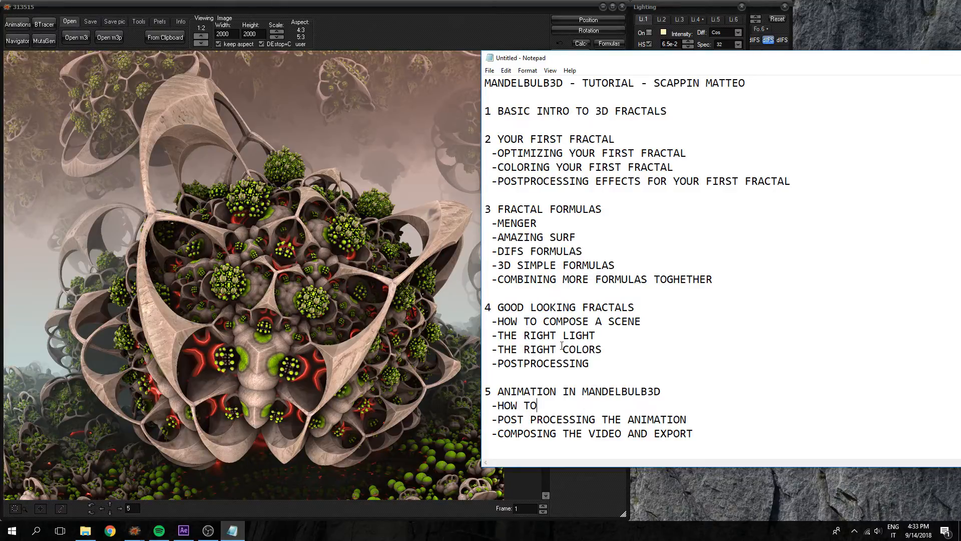
left_click_drag(535, 320, 588, 363)
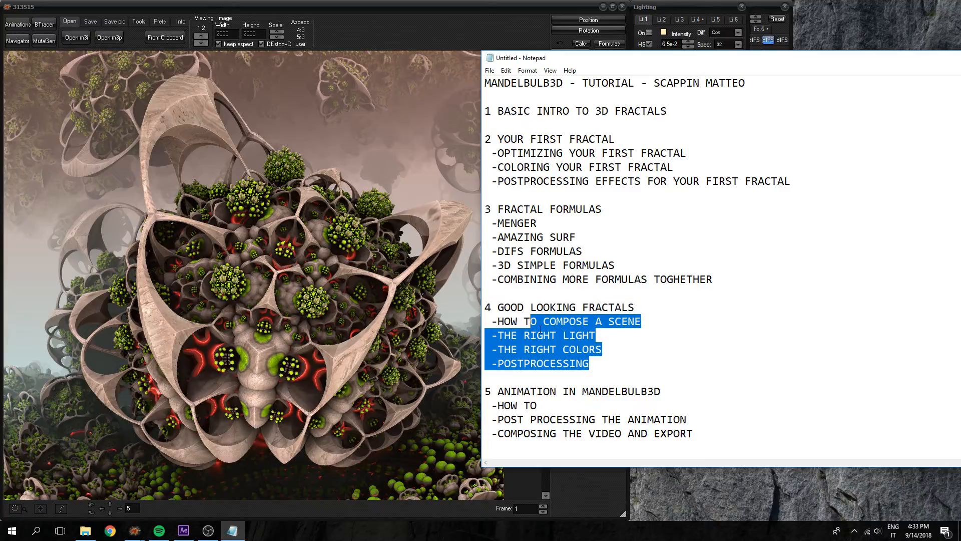
left_click(500, 320)
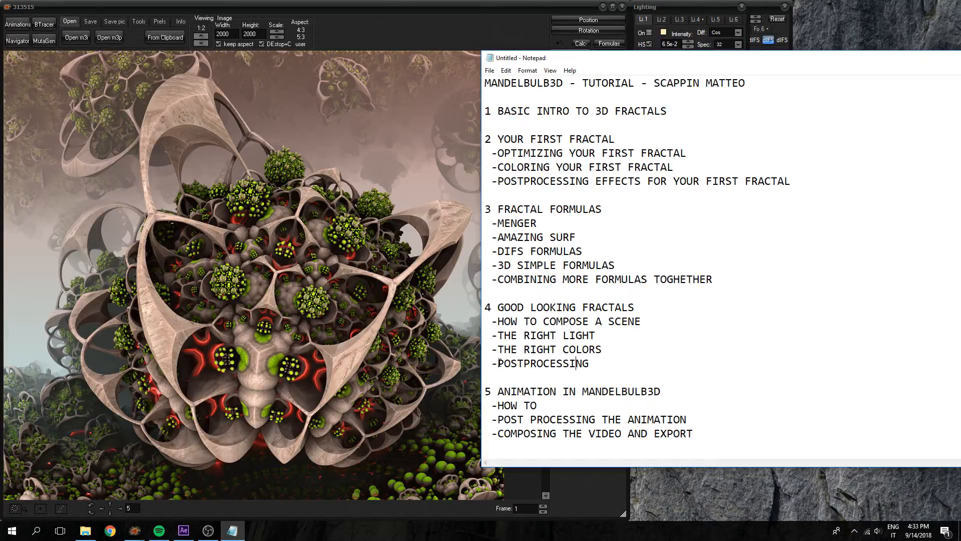
double_click(542, 363)
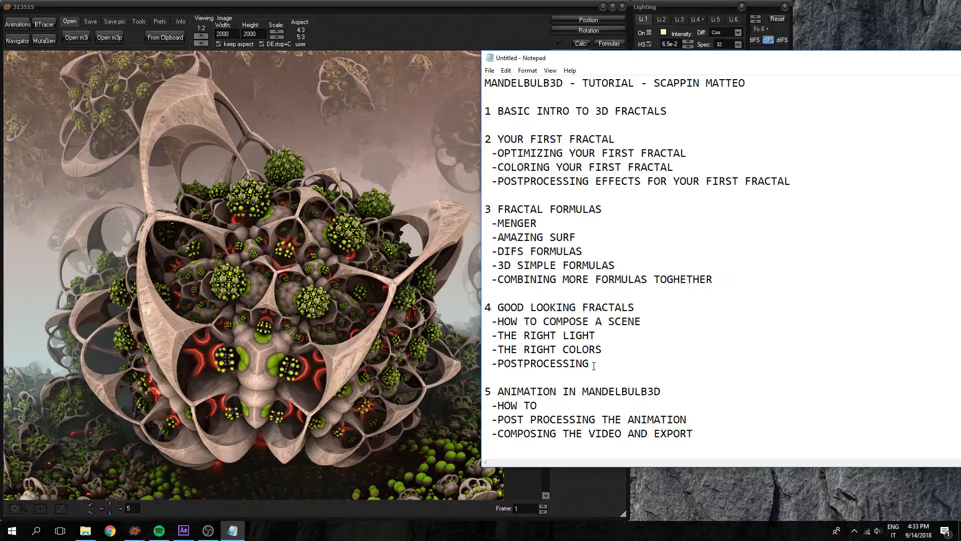
left_click(183, 530)
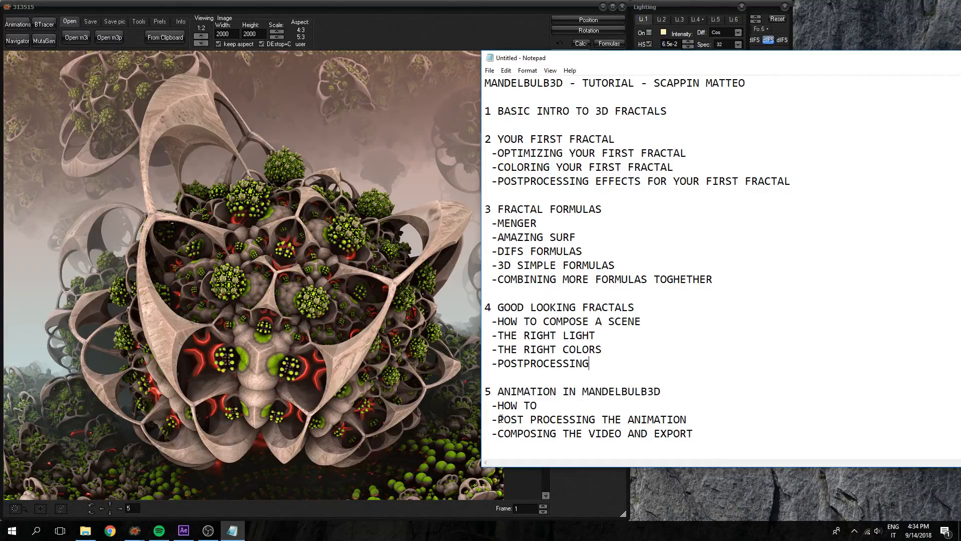
mouse_move(382, 427)
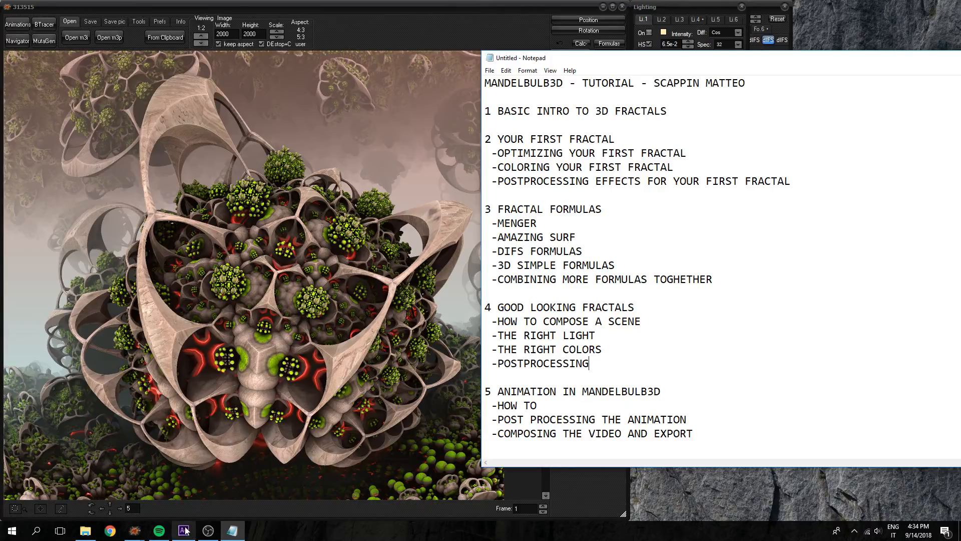
Highlight the word EXPORT in section 5 while discussing it, then clear the highlight
left_click(184, 531)
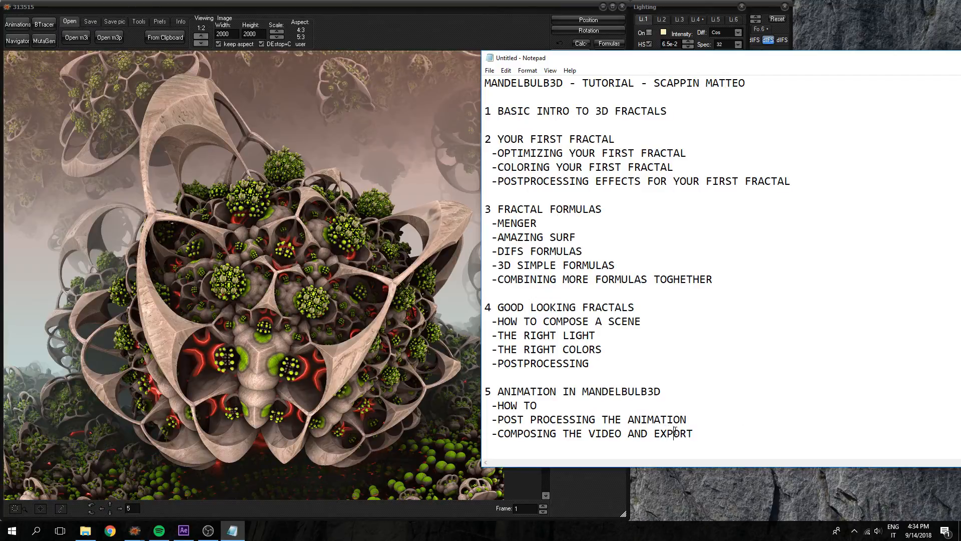
double_click(672, 433)
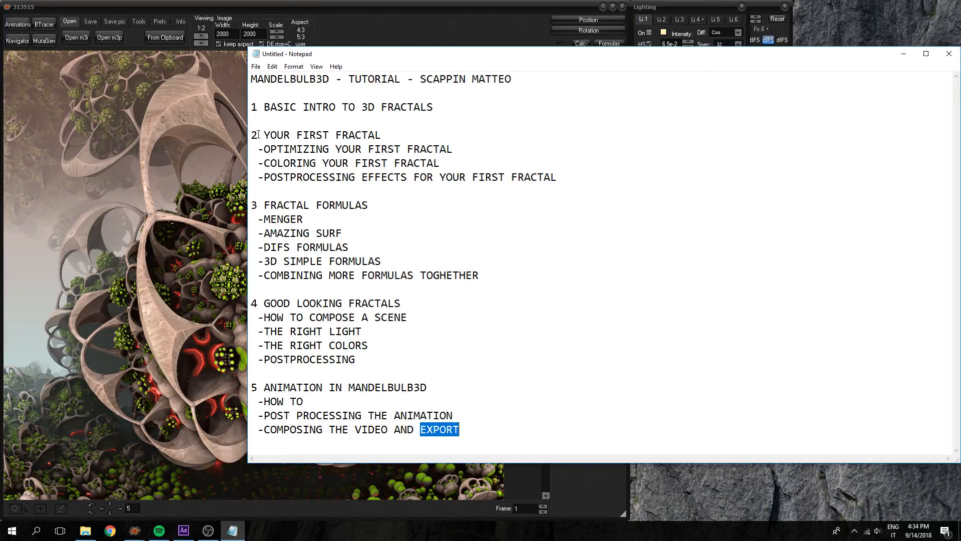
left_click(383, 136)
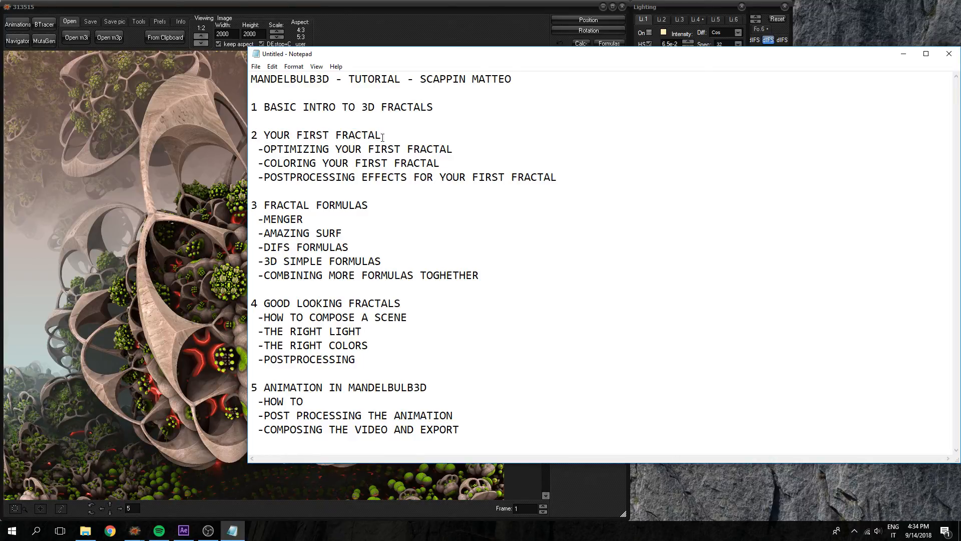